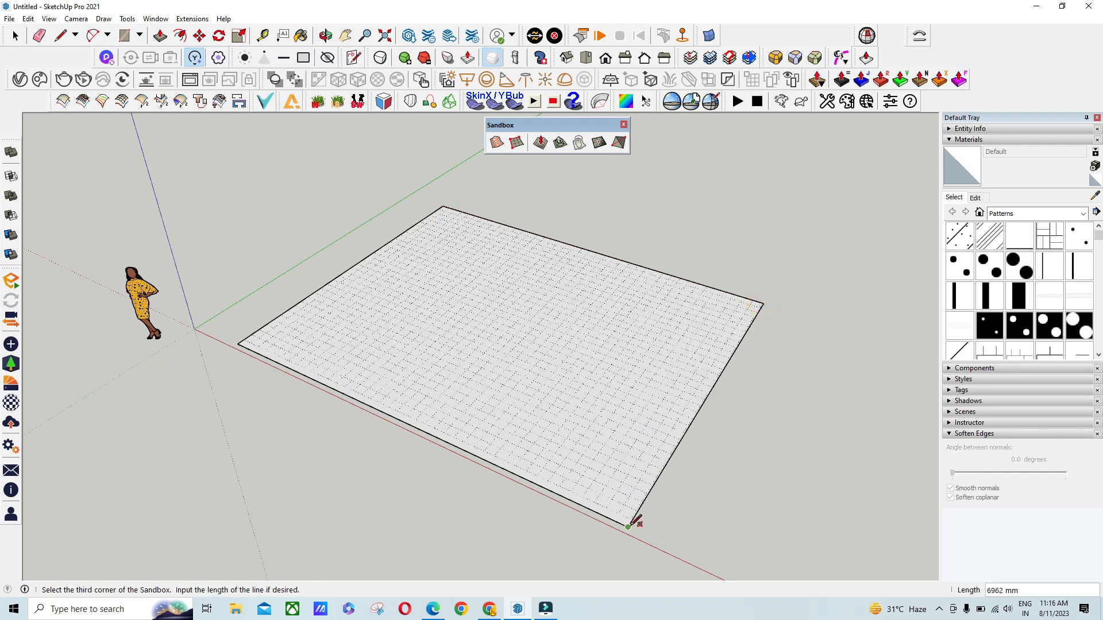
- Place the final corner to complete the rectangular sandbox grid on the ground
{"action": "left_click", "coordinate": [13, 35]}
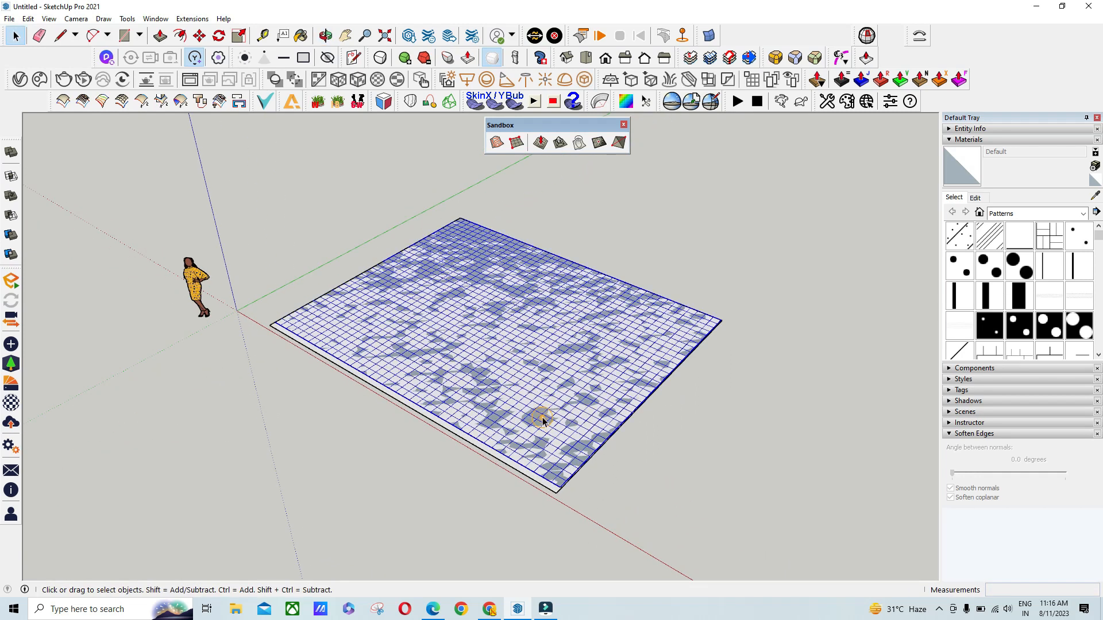
{"action": "left_click", "coordinate": [541, 143]}
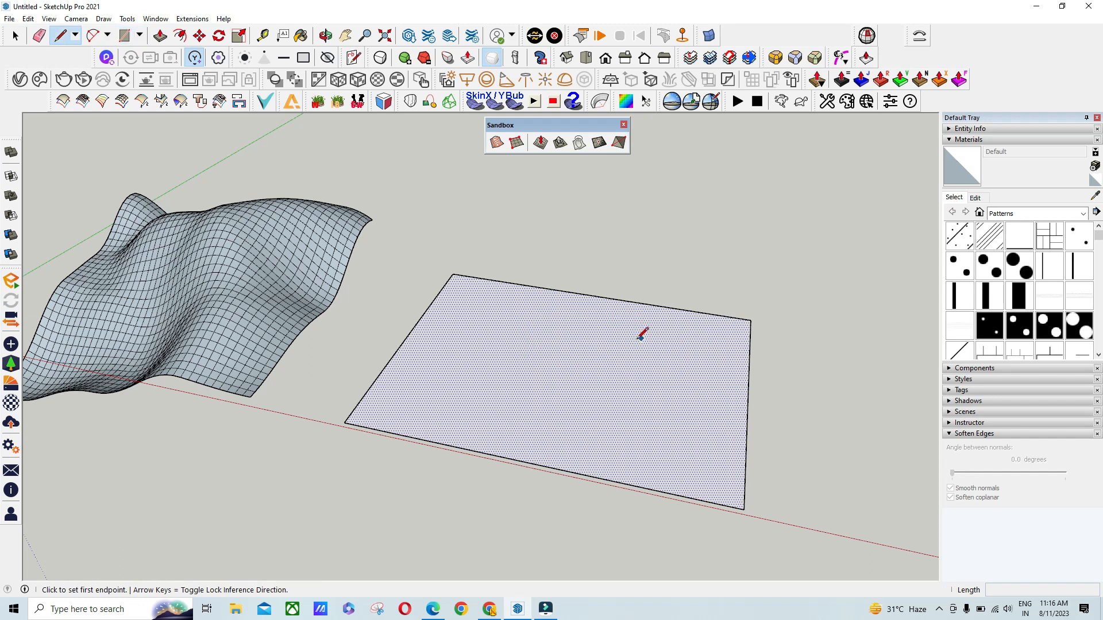
- Draw the first edges of the L-shaped outline on the flat rectangle
{"action": "left_click", "coordinate": [479, 342]}
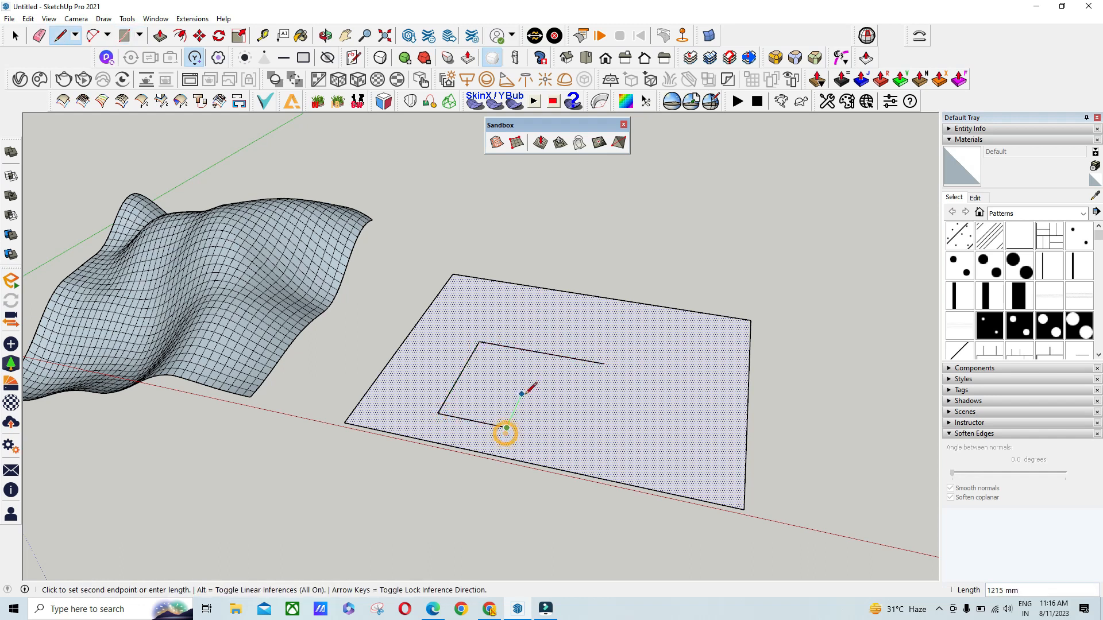
{"action": "left_click", "coordinate": [505, 432]}
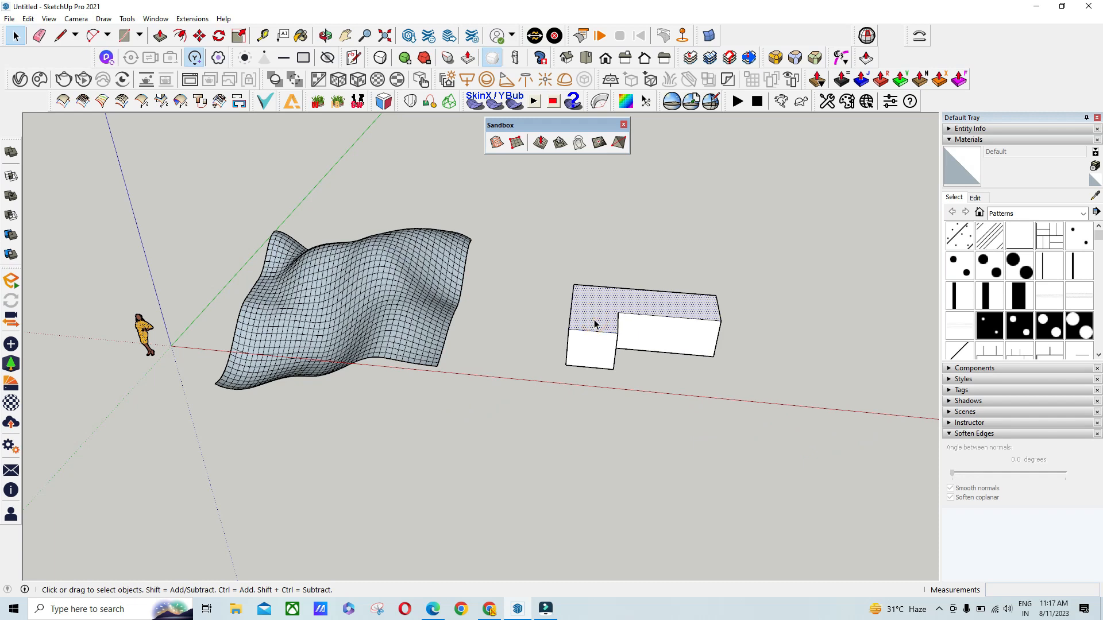
- Select the top face of the extruded L-shaped block
{"action": "left_click", "coordinate": [198, 35]}
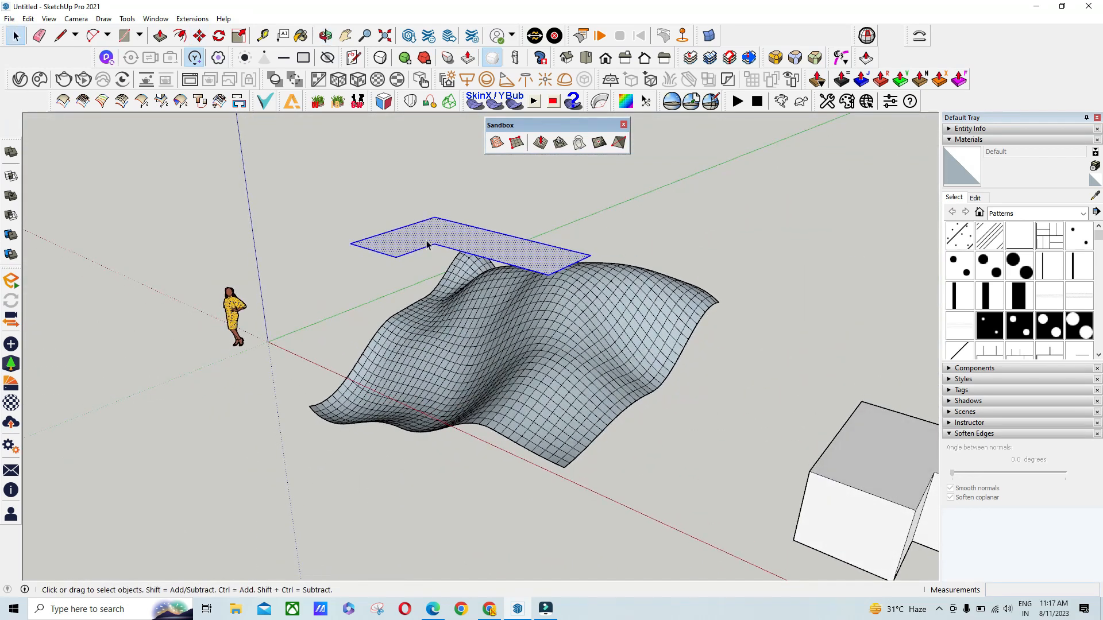
- Open the terrain group's context menu and start the Sandbox Stamp tool
{"action": "right_click", "coordinate": [429, 244]}
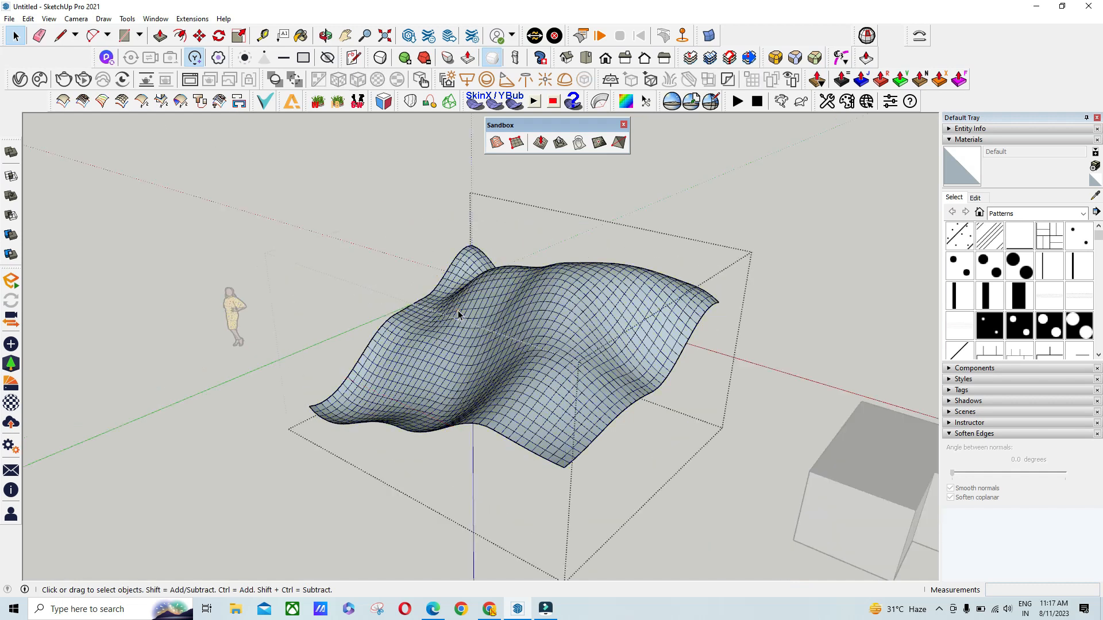
{"action": "left_click", "coordinate": [28, 18]}
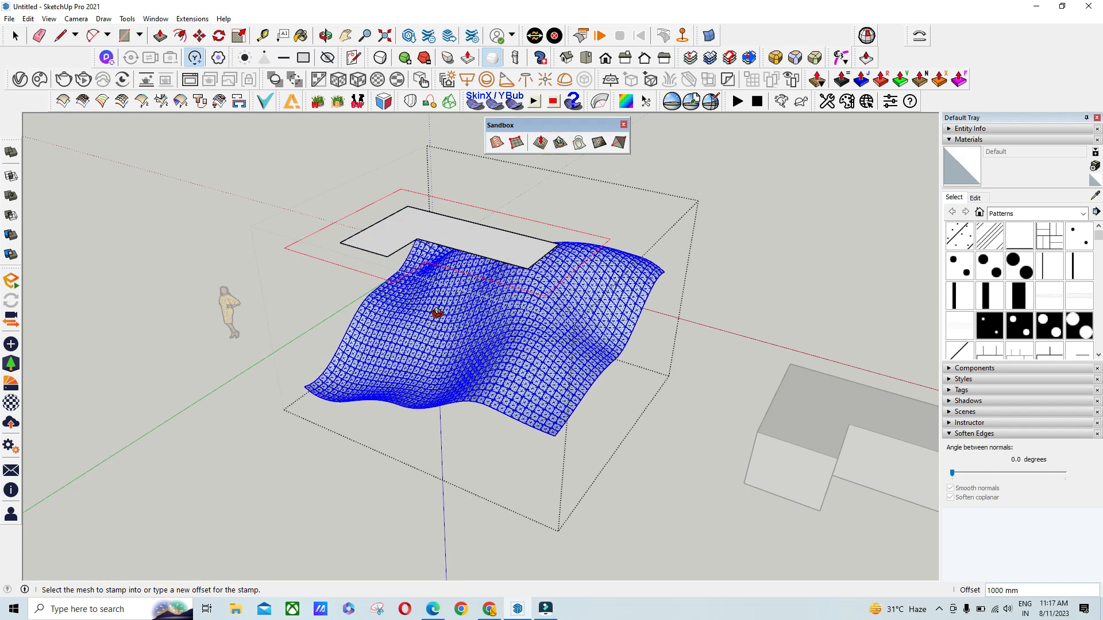
- Pick the terrain mesh as the surface to stamp the L-shaped pad into
{"action": "left_click", "coordinate": [422, 310]}
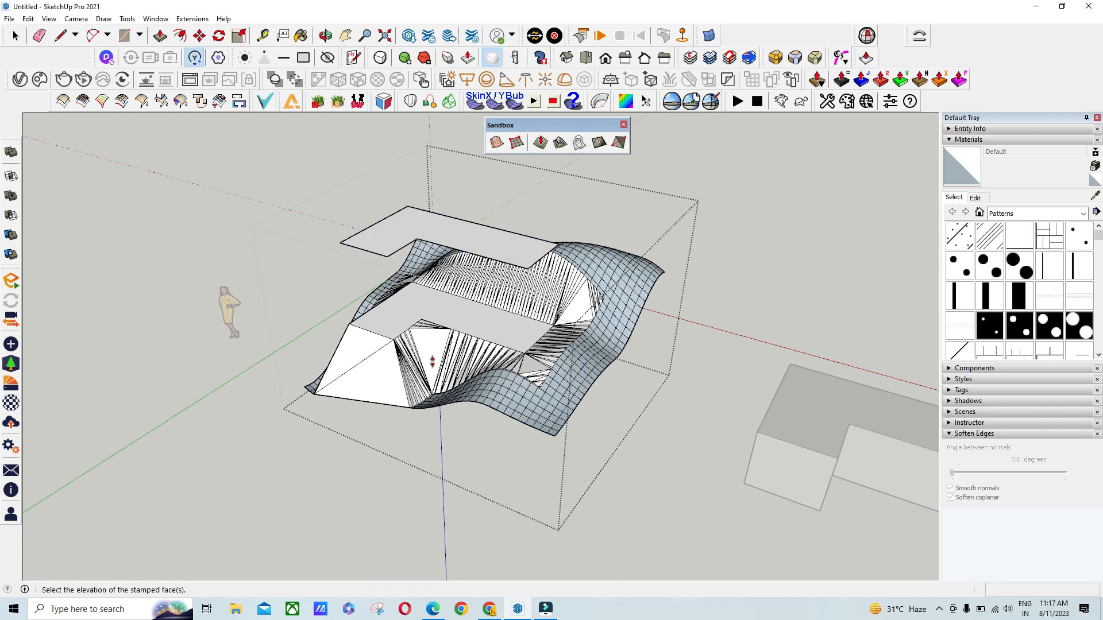